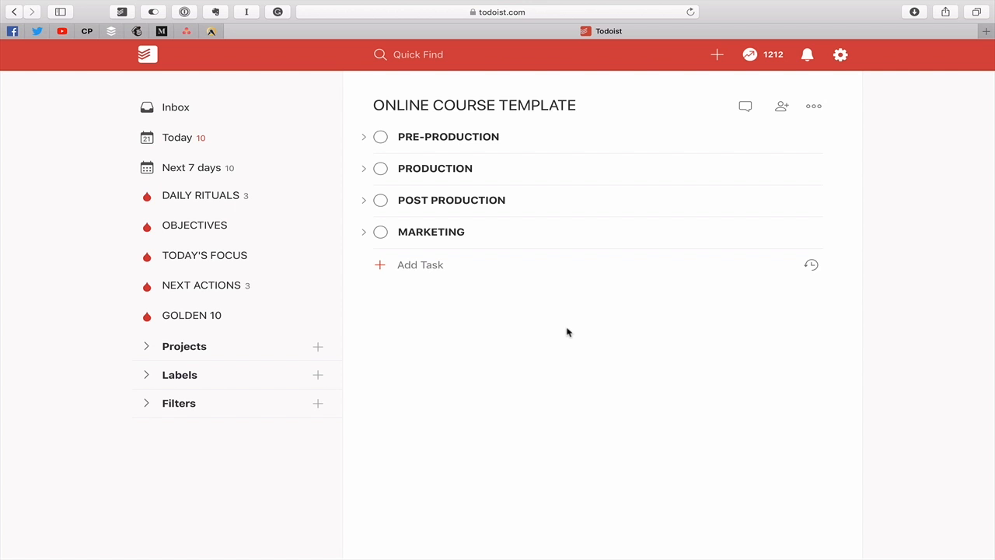
mouse_move(516, 339)
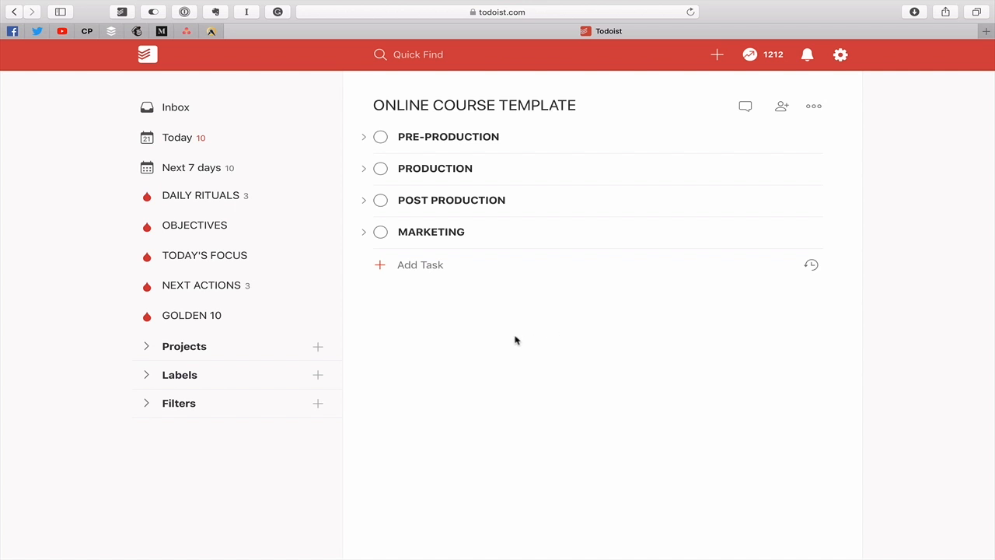
mouse_move(575, 378)
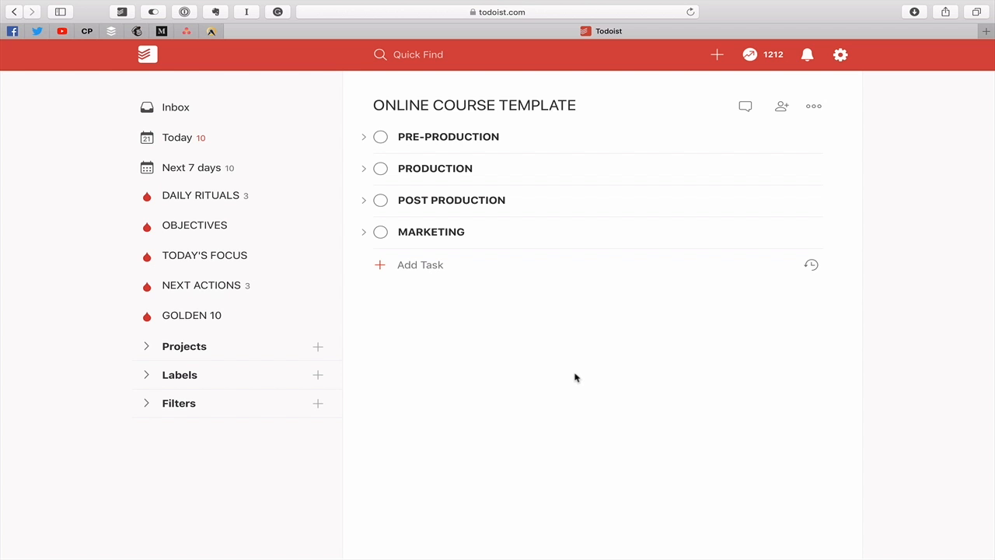
mouse_move(603, 413)
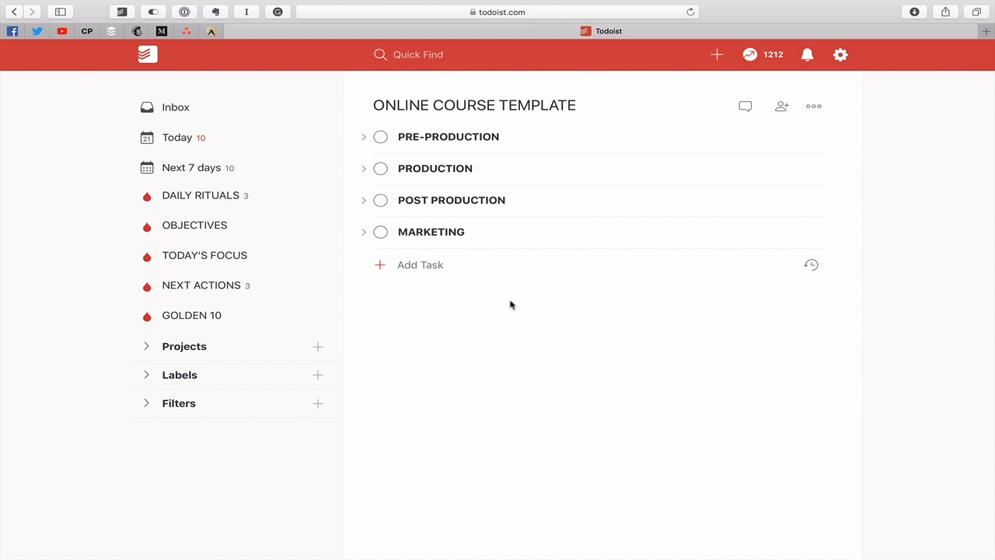
mouse_move(376, 145)
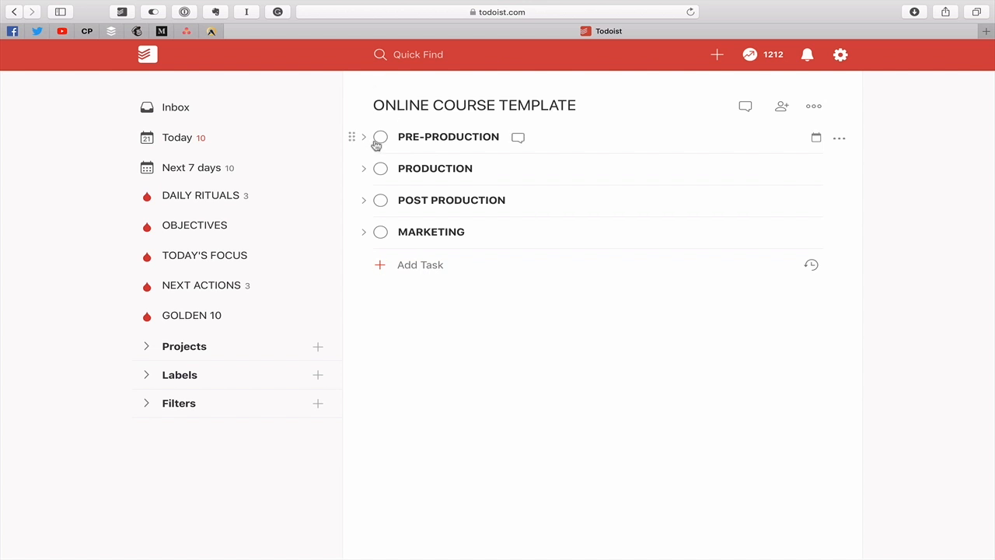
Step: Expand PRE-PRODUCTION and check off the 'Write course objectives' task
click(363, 137)
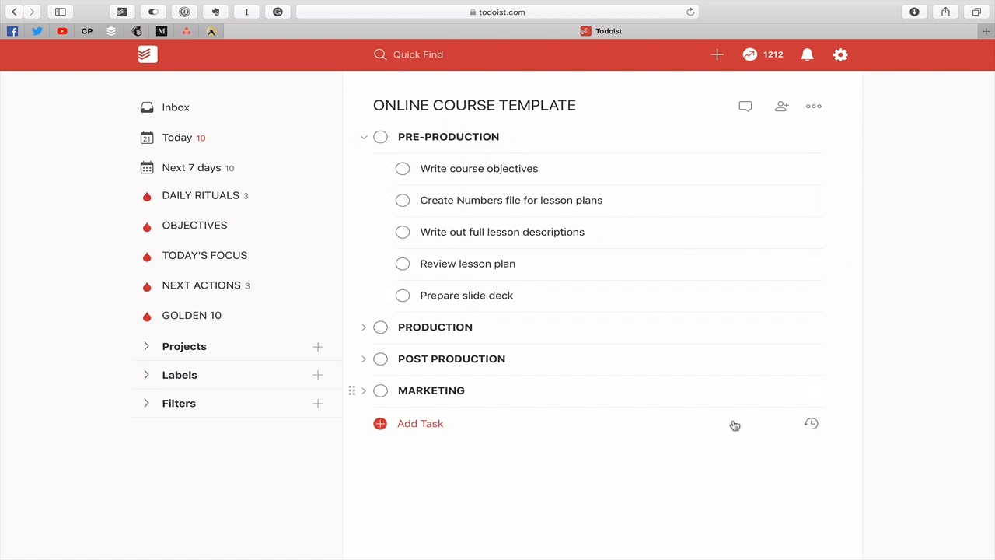
mouse_move(894, 317)
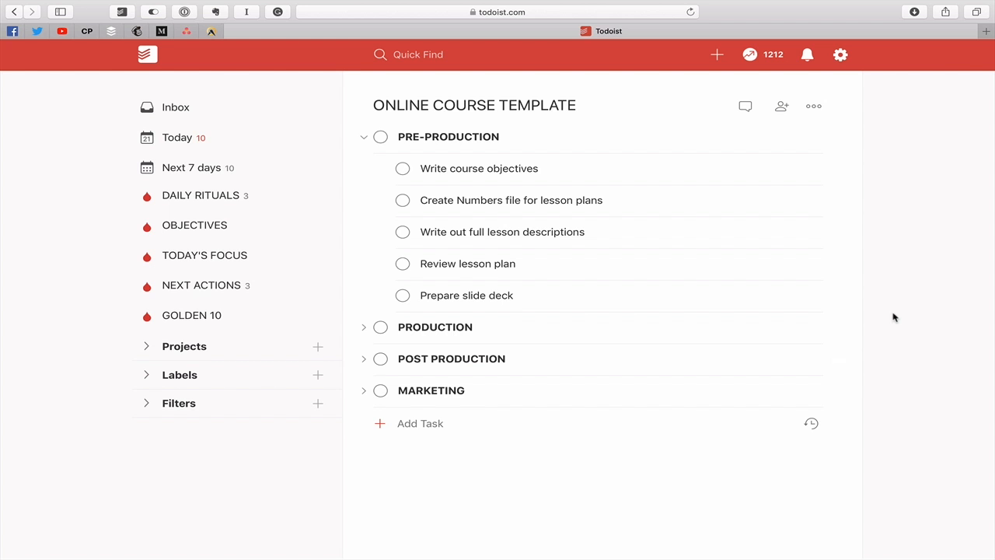
mouse_move(490, 465)
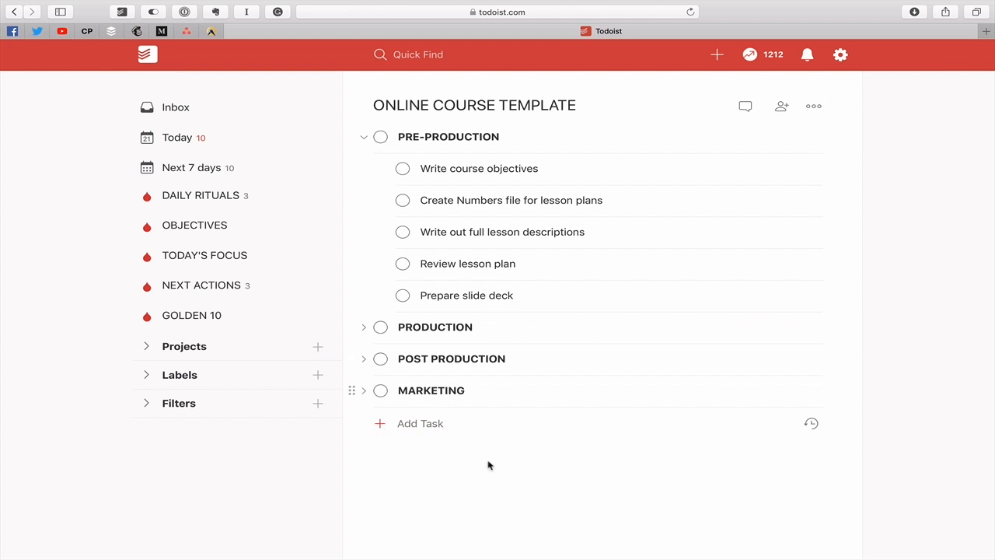
mouse_move(498, 478)
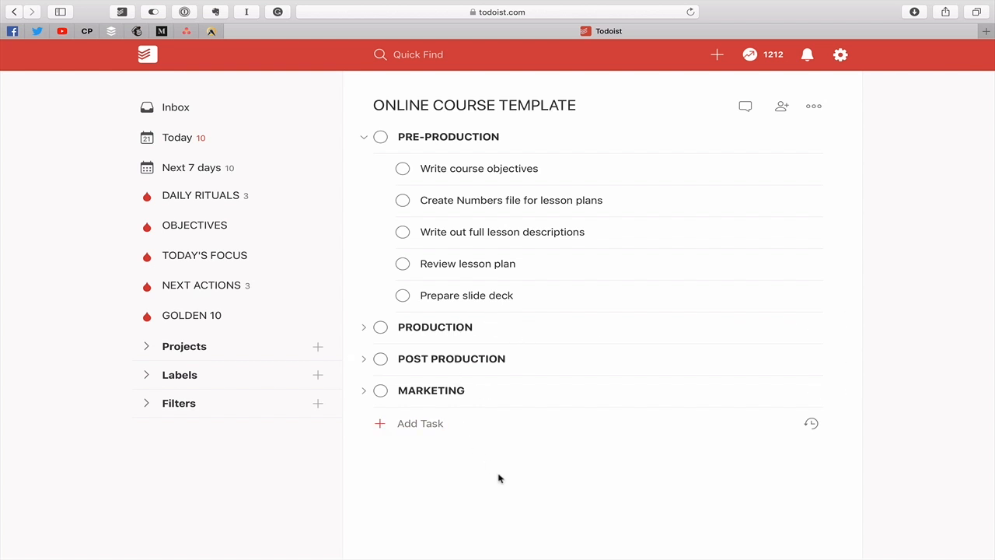
mouse_move(510, 199)
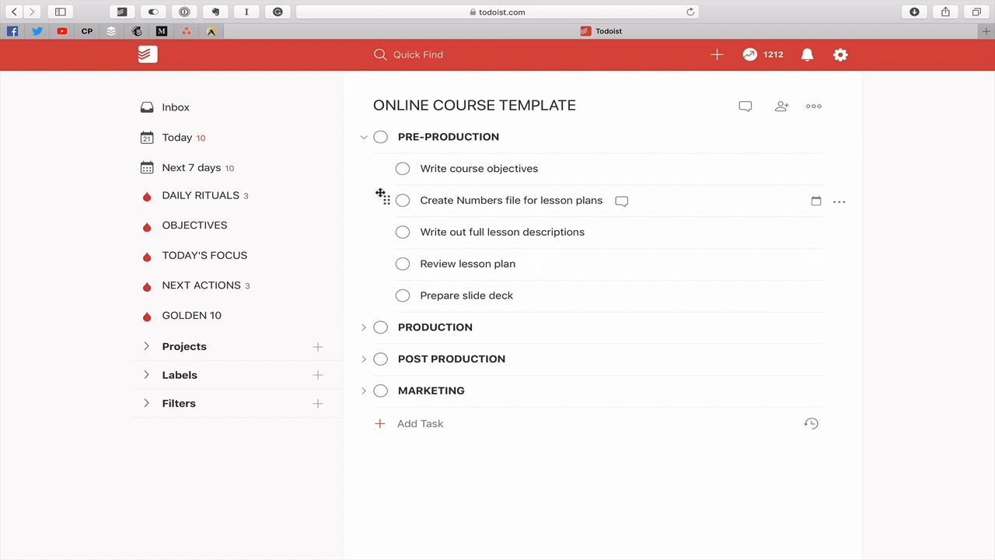
click(403, 168)
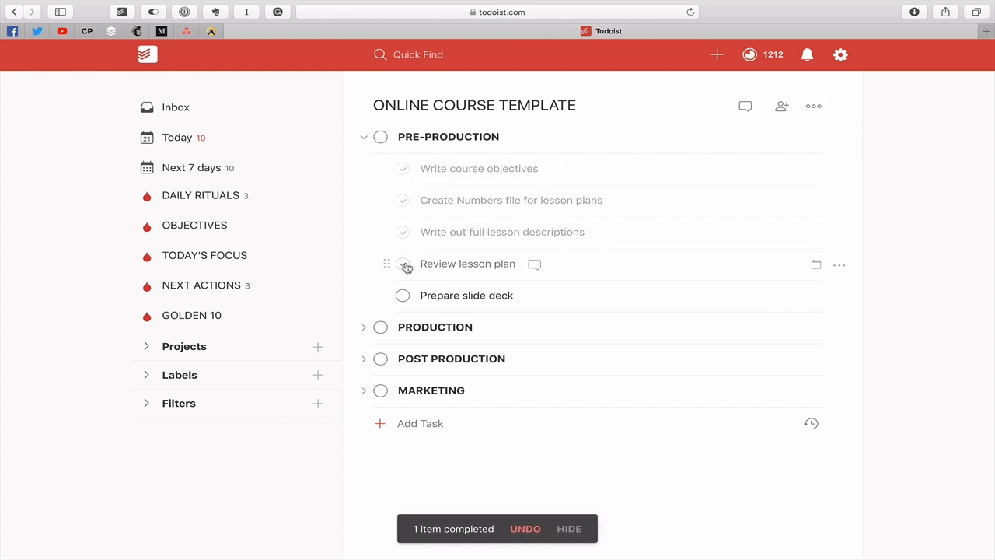
click(403, 265)
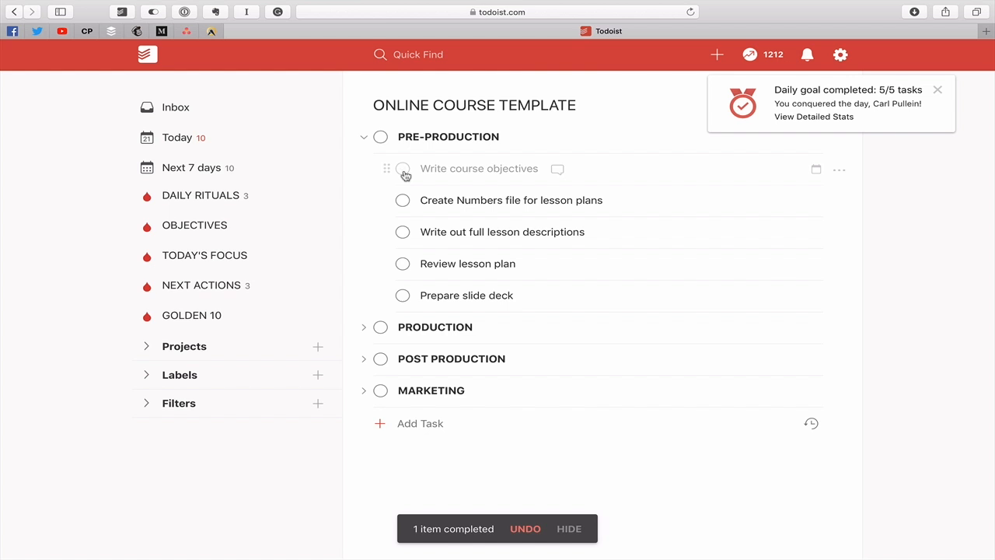
Step: Collapse PRE-PRODUCTION, then expand and re-collapse PRODUCTION, POST PRODUCTION and MARKETING in turn
click(364, 137)
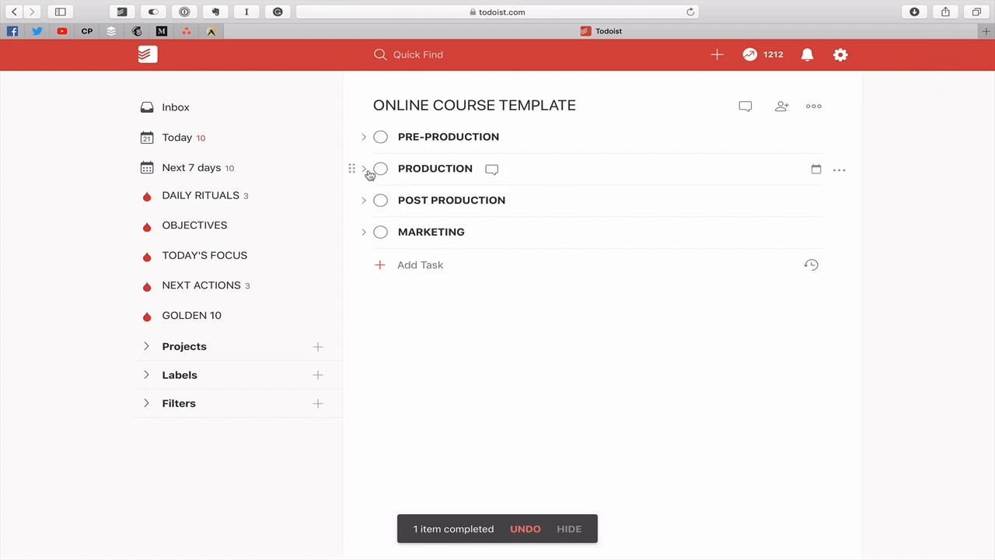
click(364, 168)
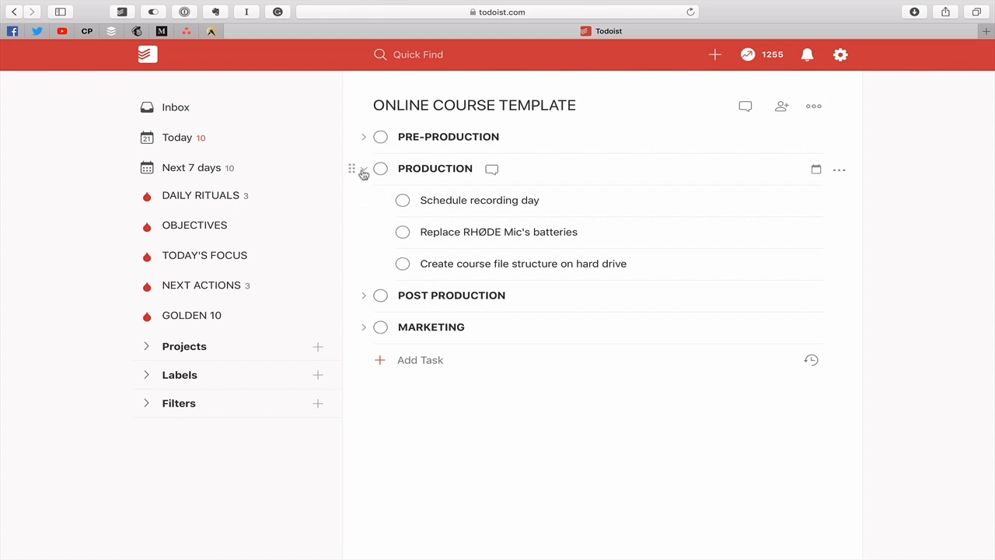
click(363, 167)
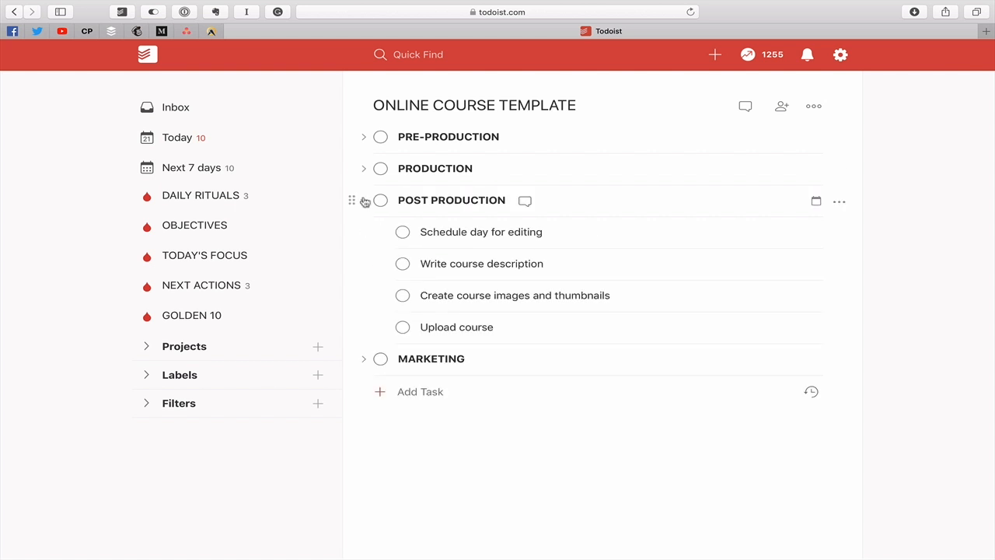
click(364, 199)
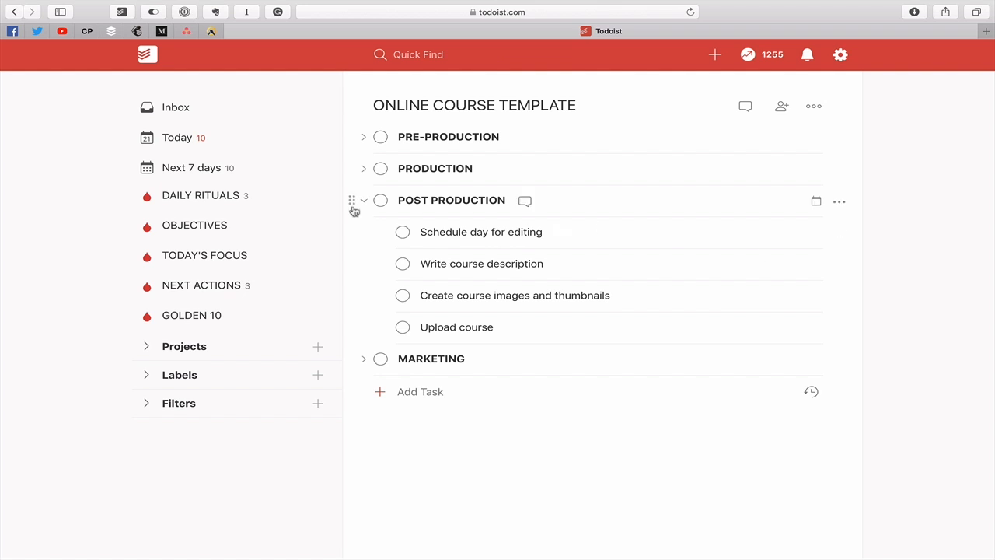
click(363, 199)
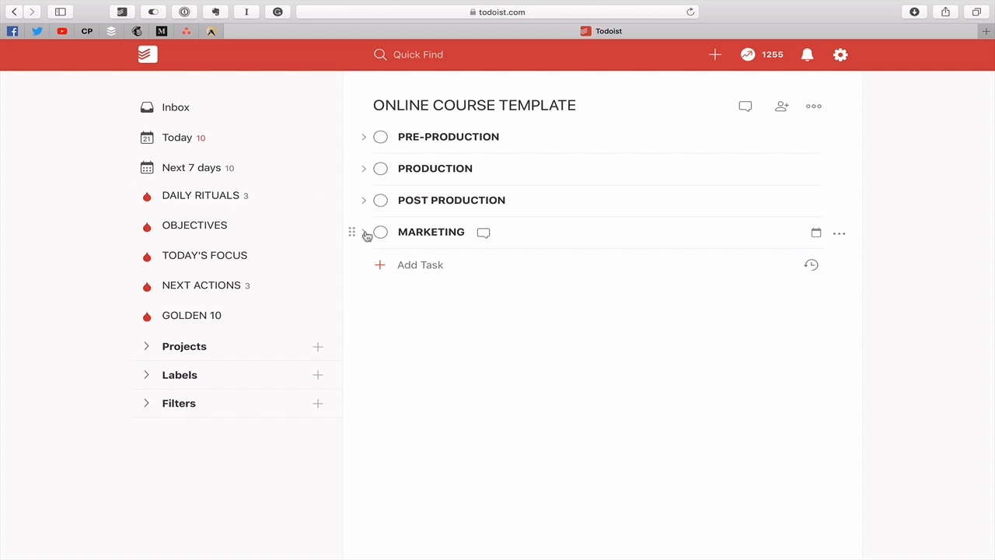
click(364, 232)
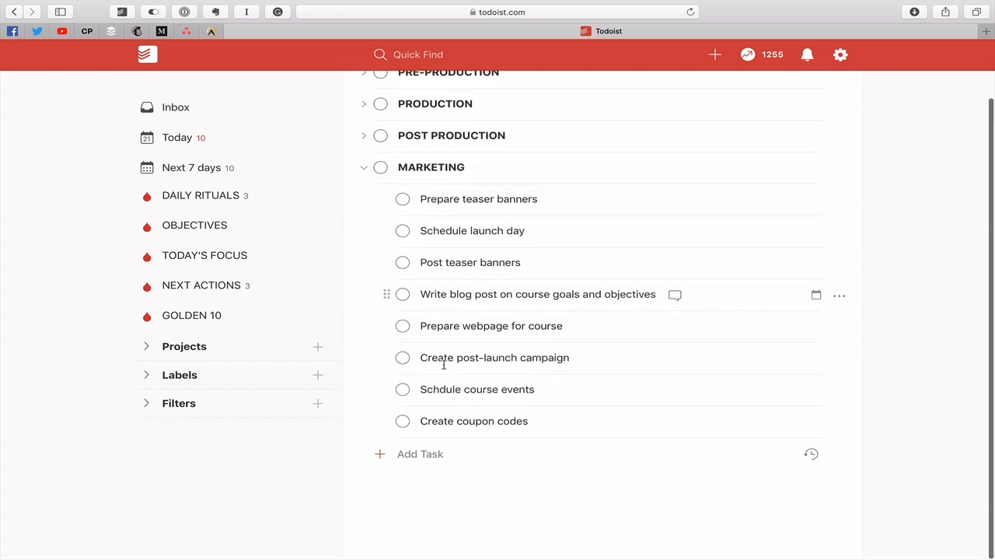
click(363, 166)
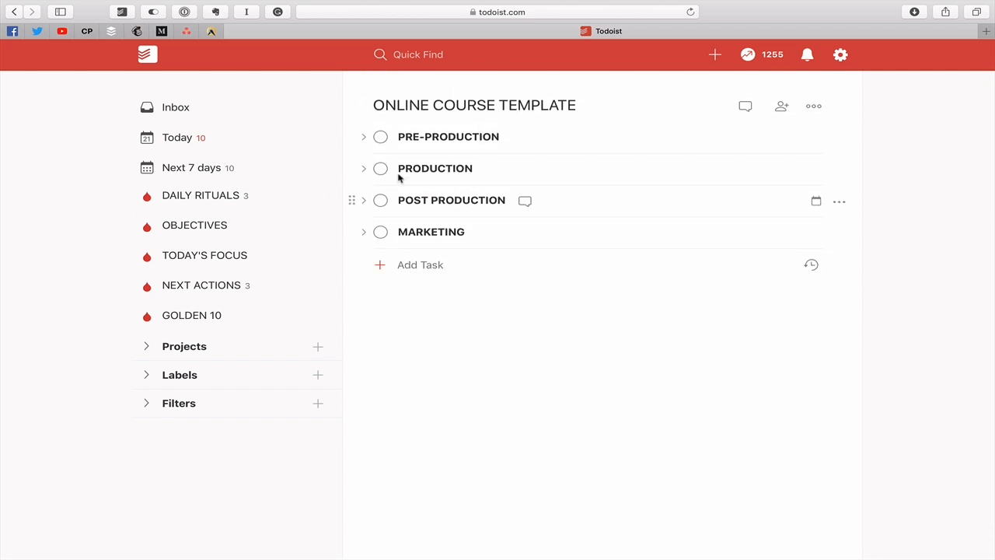
mouse_move(392, 249)
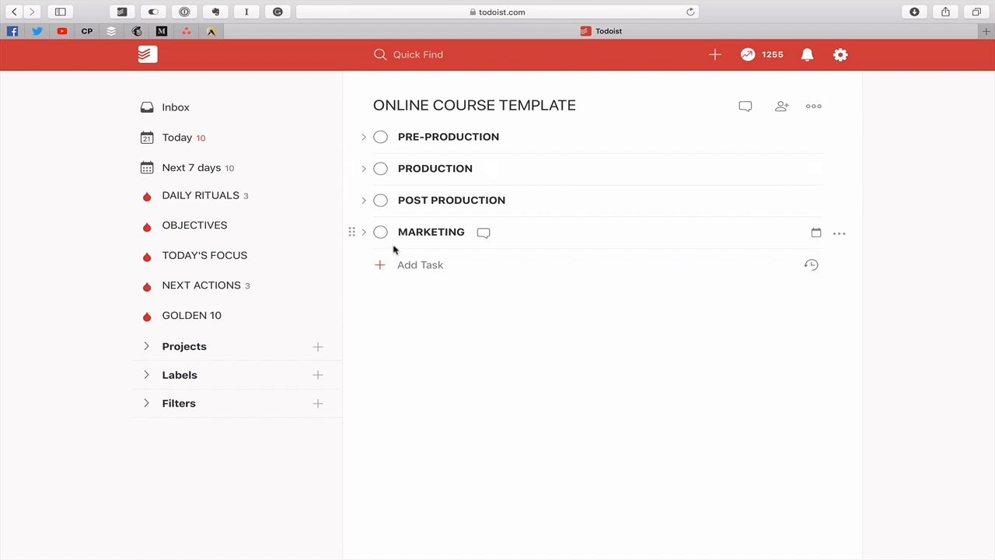
mouse_move(481, 333)
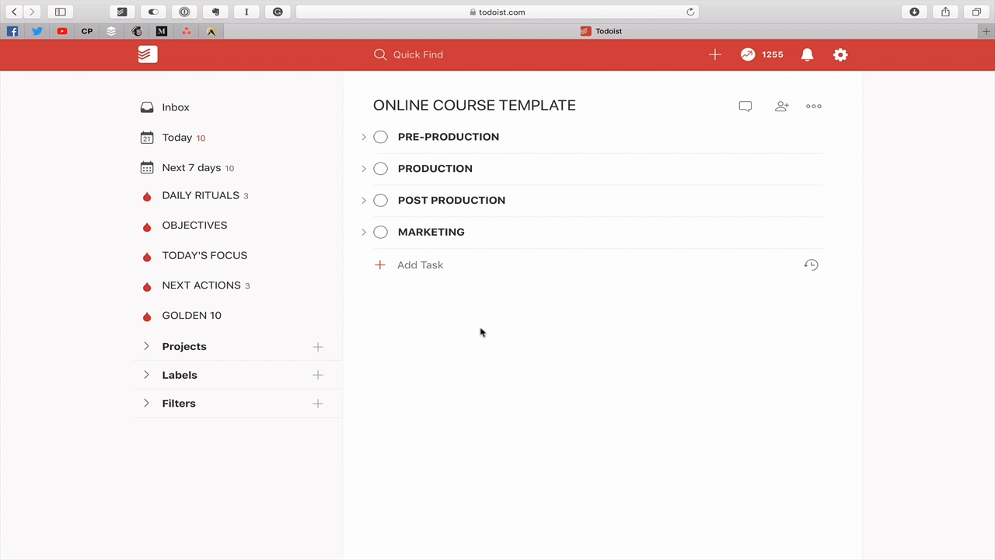
mouse_move(935, 326)
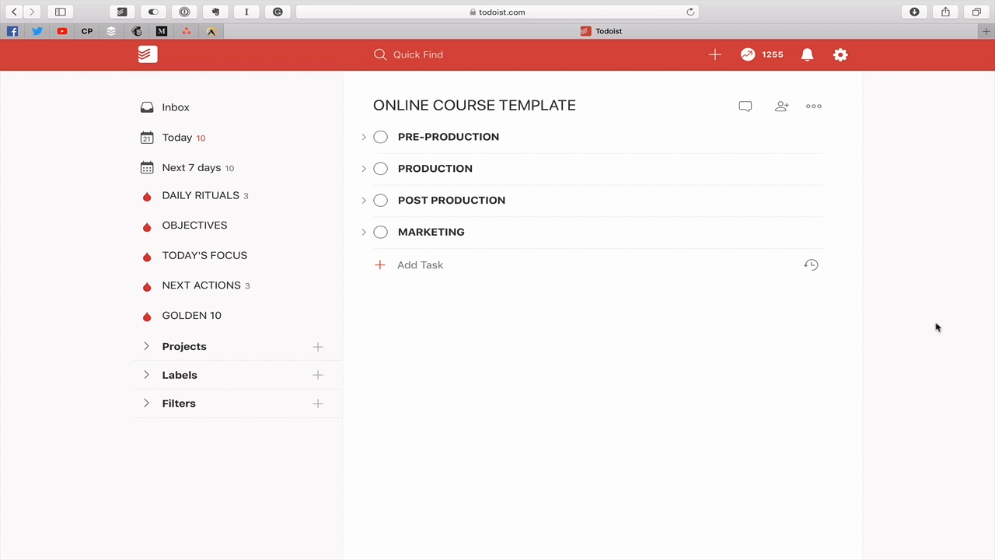
mouse_move(813, 106)
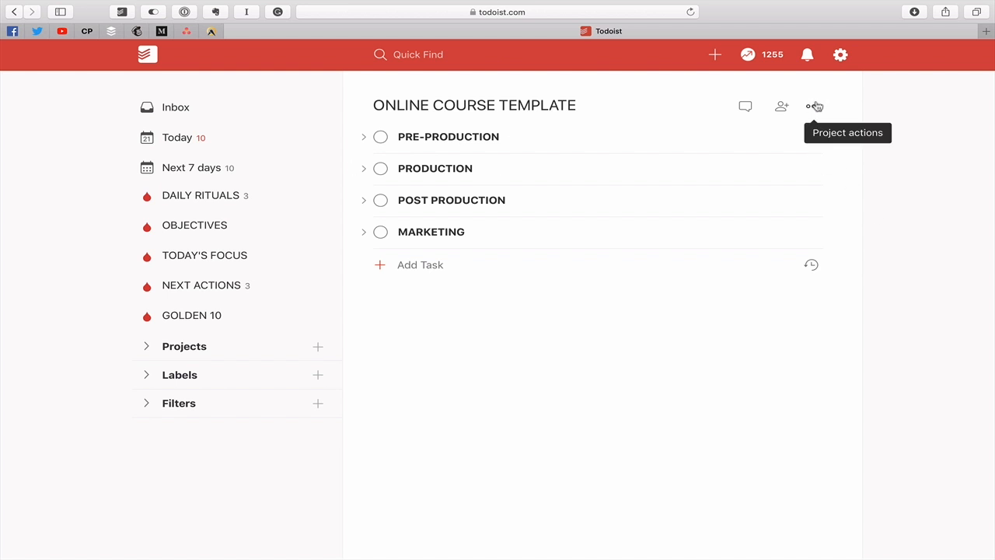
mouse_move(814, 107)
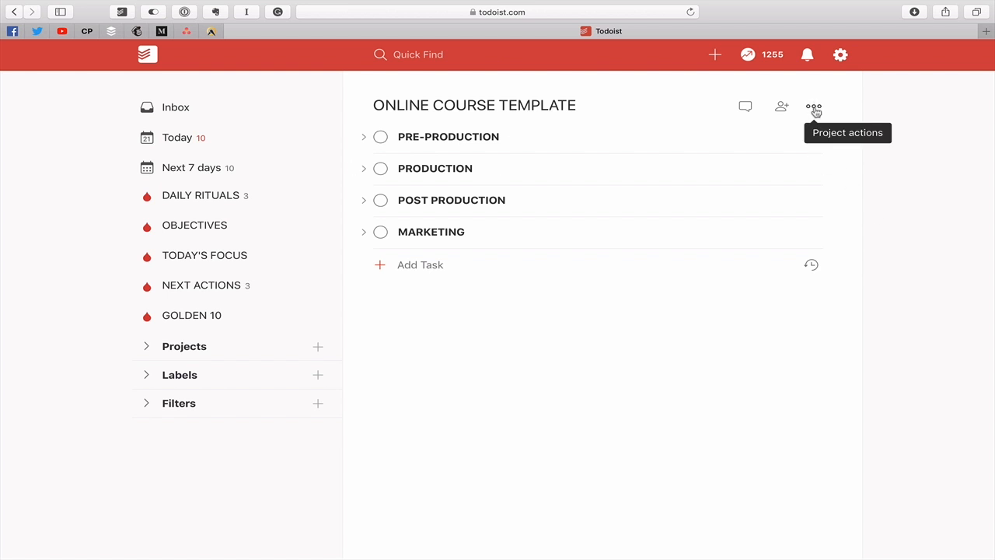
Step: Export the Online Course Template project as a template file via Project actions
click(813, 105)
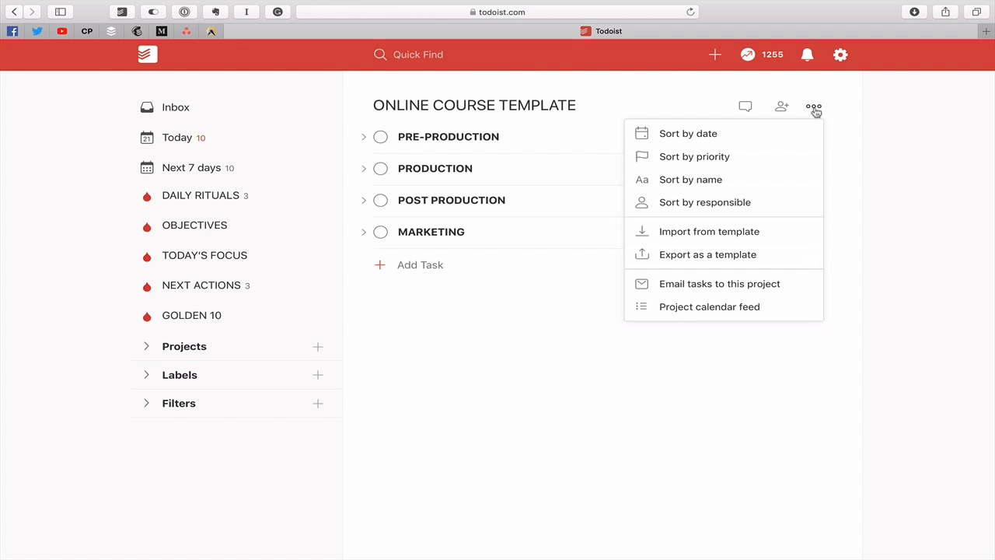
mouse_move(707, 255)
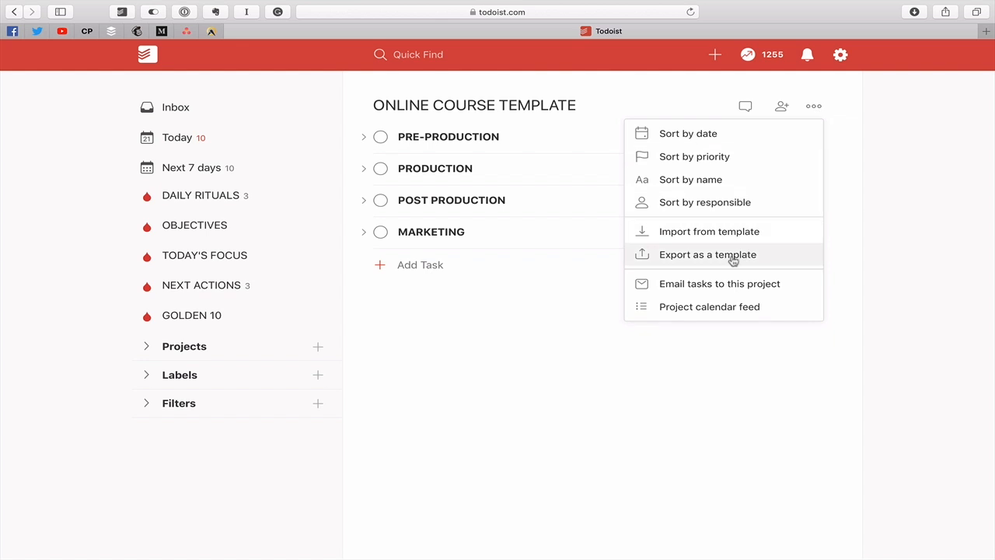
click(707, 255)
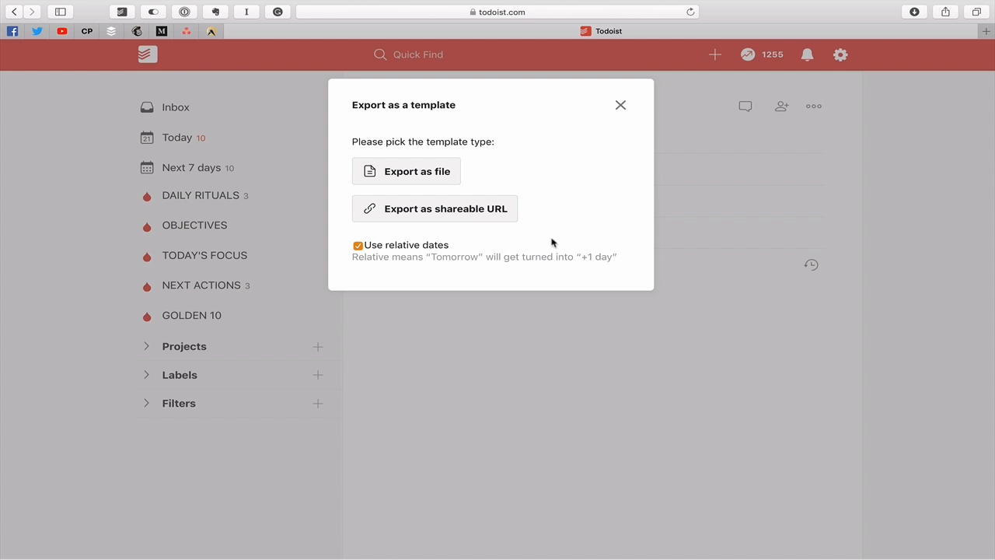
click(406, 171)
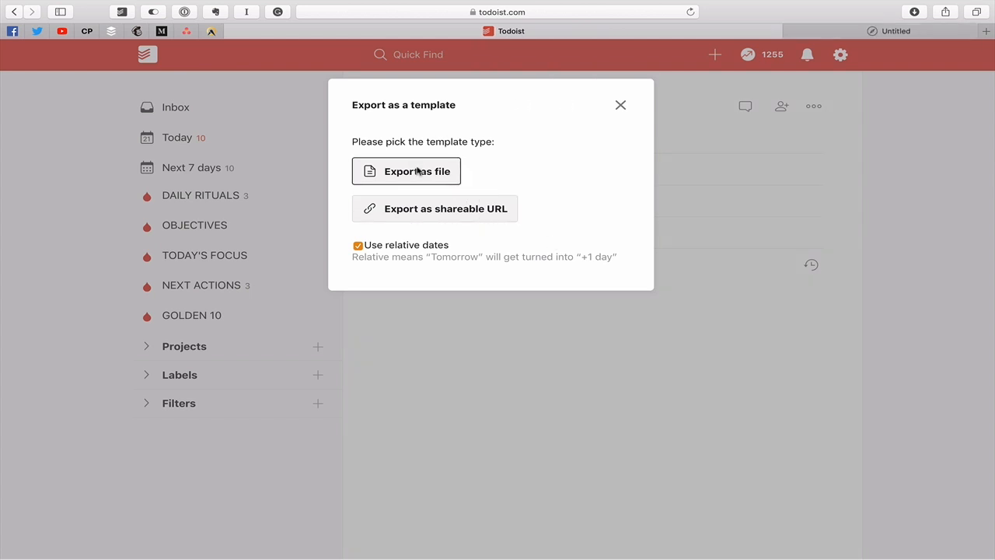
click(405, 171)
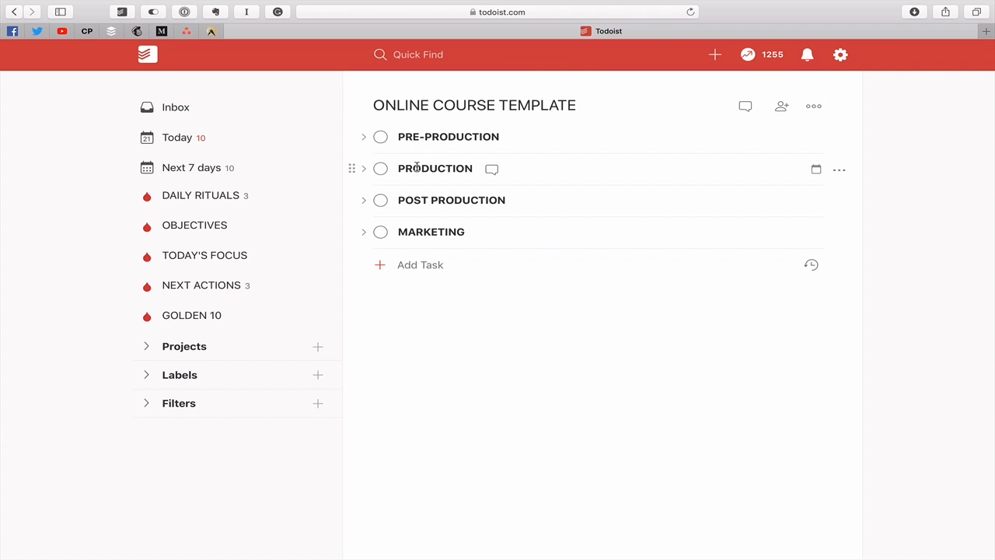
mouse_move(902, 238)
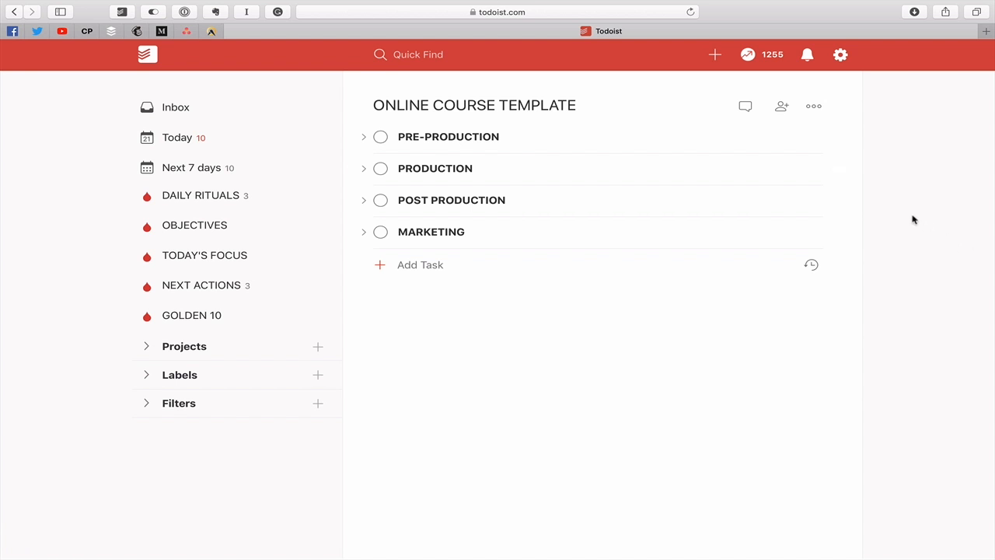
mouse_move(813, 106)
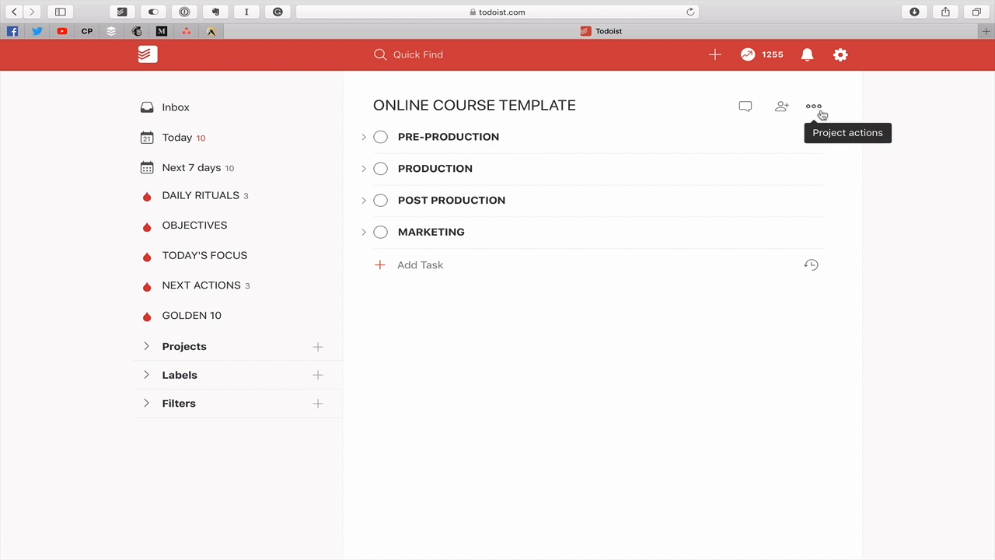
Step: Export the project as a shareable template URL and copy the link to the clipboard
click(813, 106)
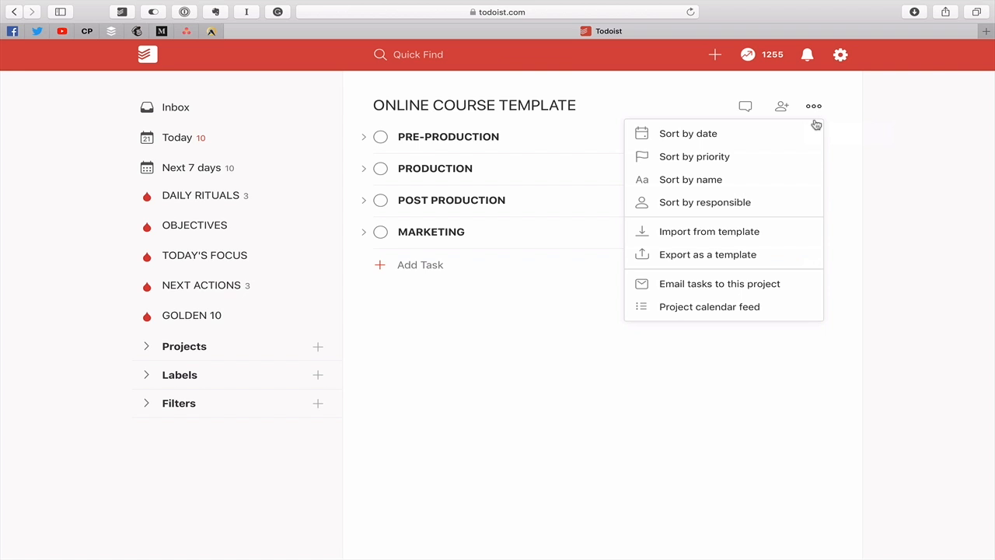
click(707, 255)
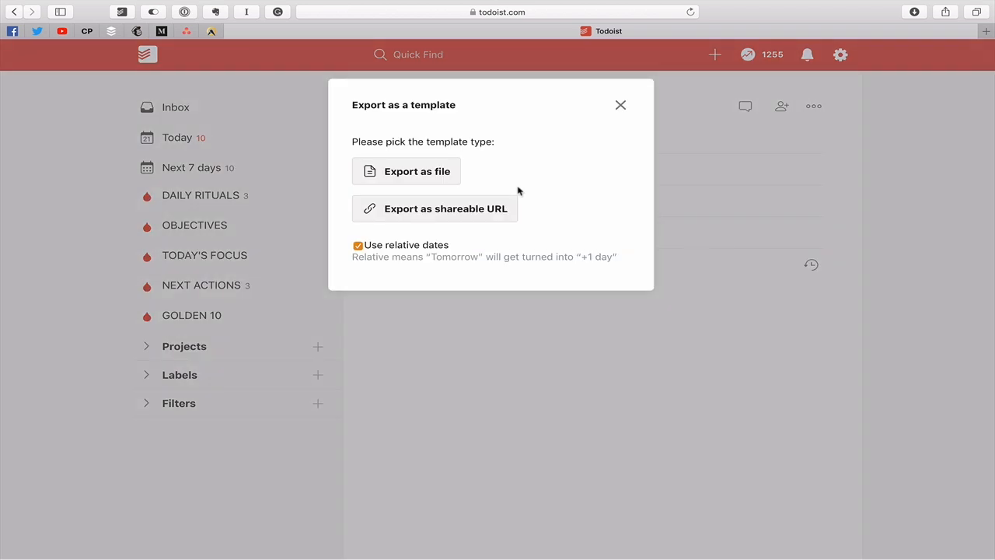
click(433, 208)
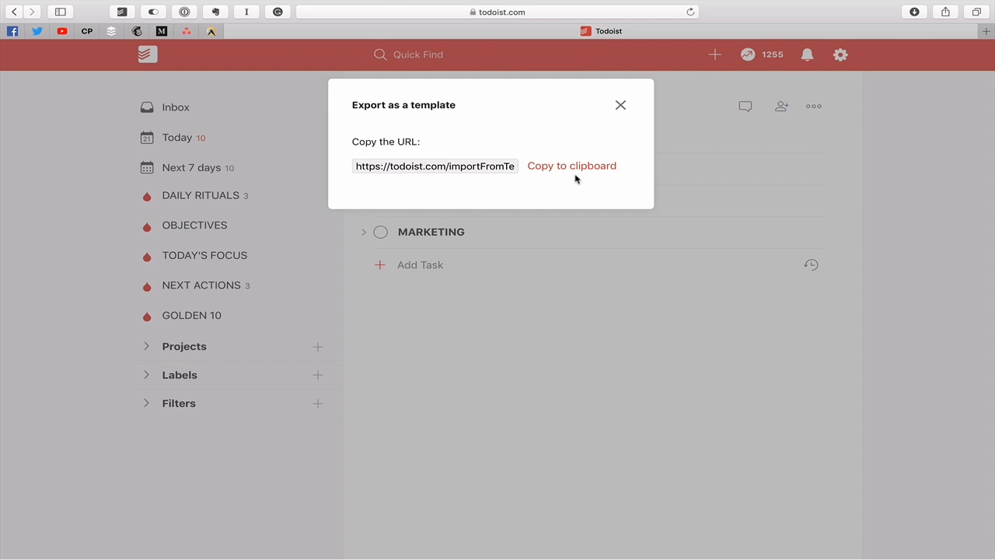
click(572, 165)
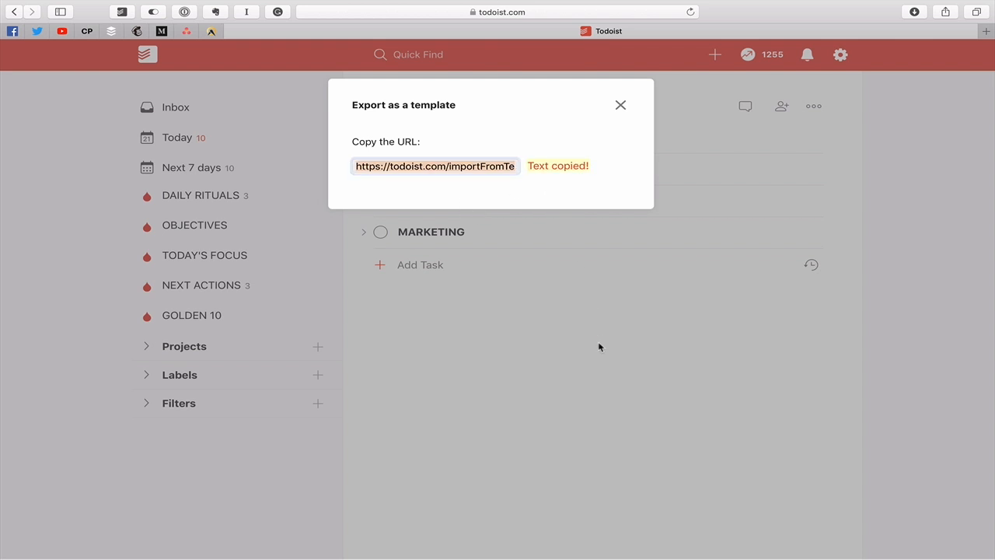
click(620, 106)
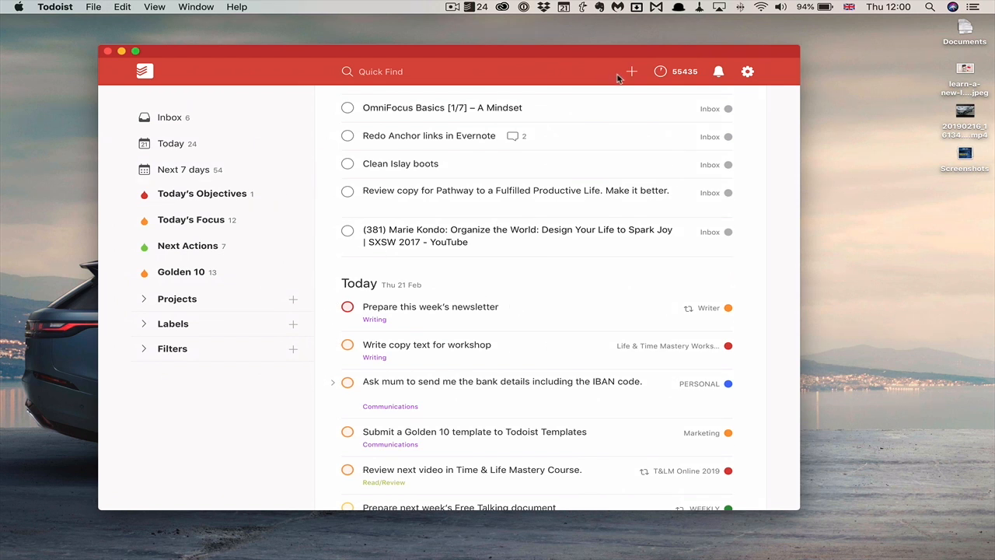
Step: Create a new empty project named 'New Online Course'
click(177, 298)
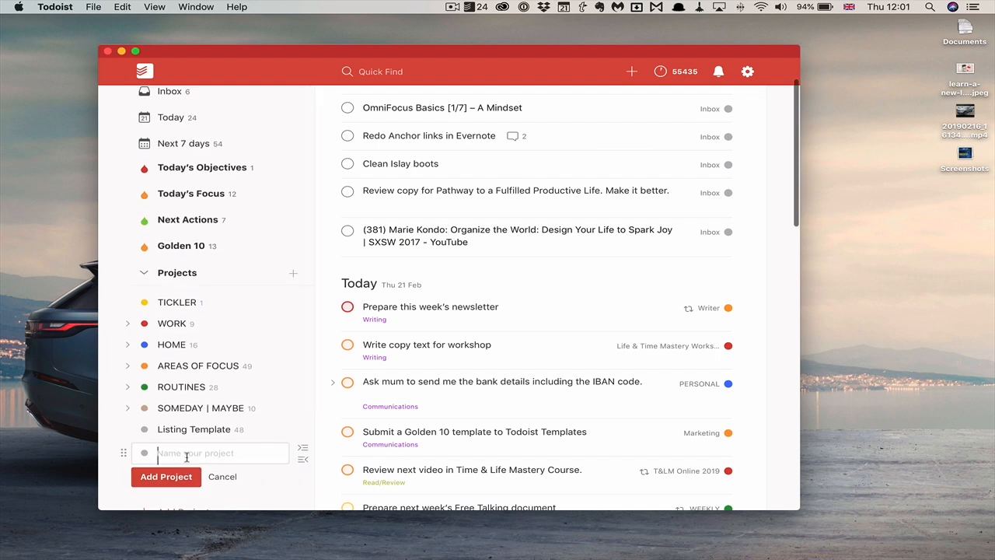
text(New Onl)
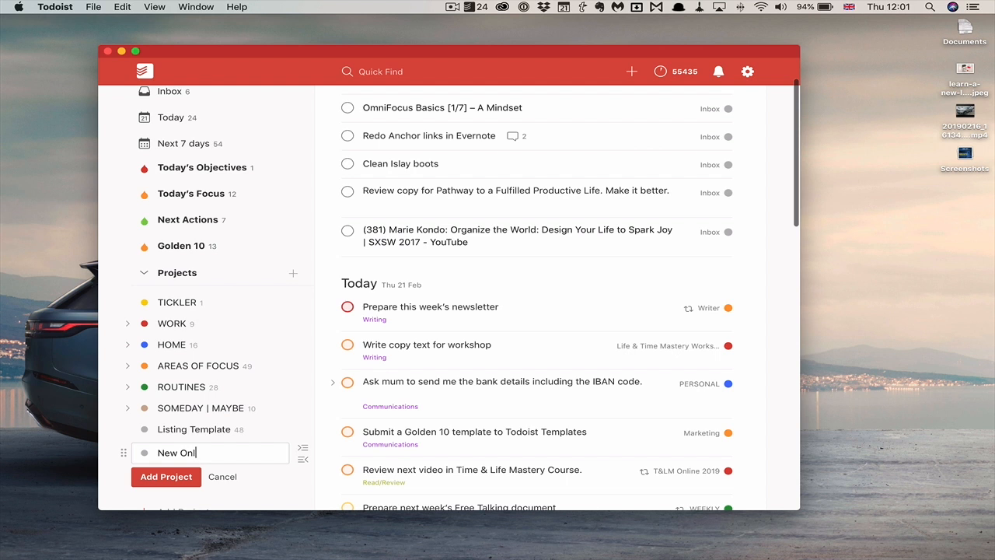
text(ine Course)
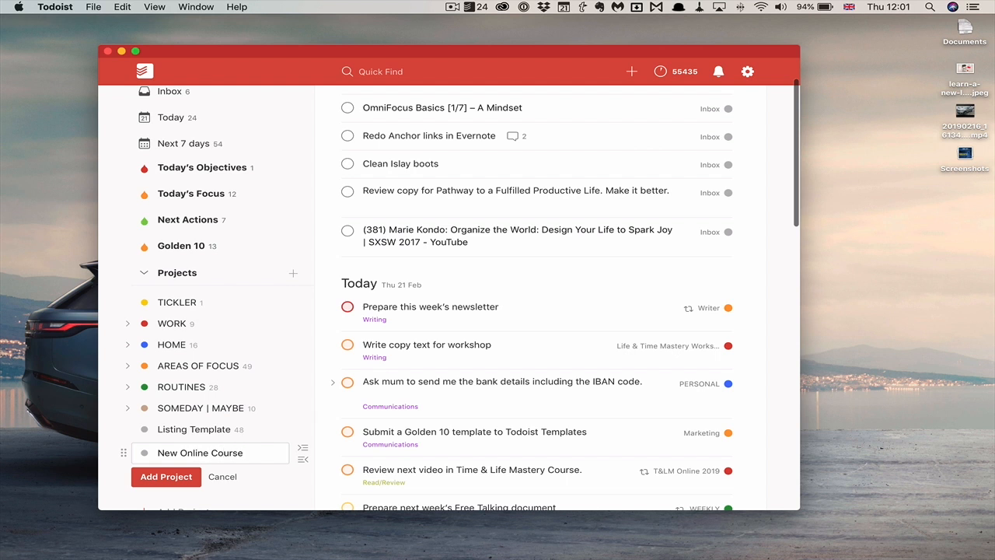
click(165, 476)
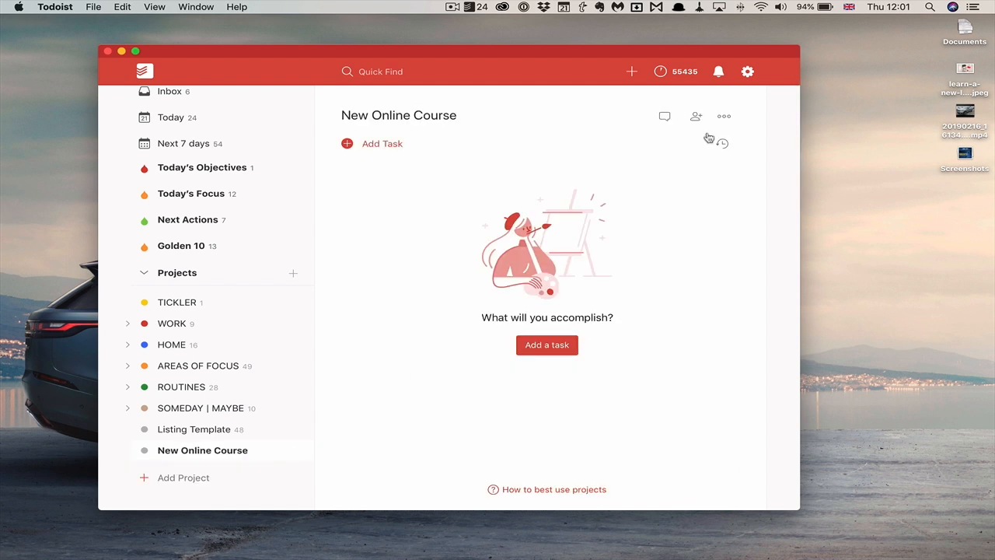
Step: Start importing from a template through the new project's actions
click(724, 115)
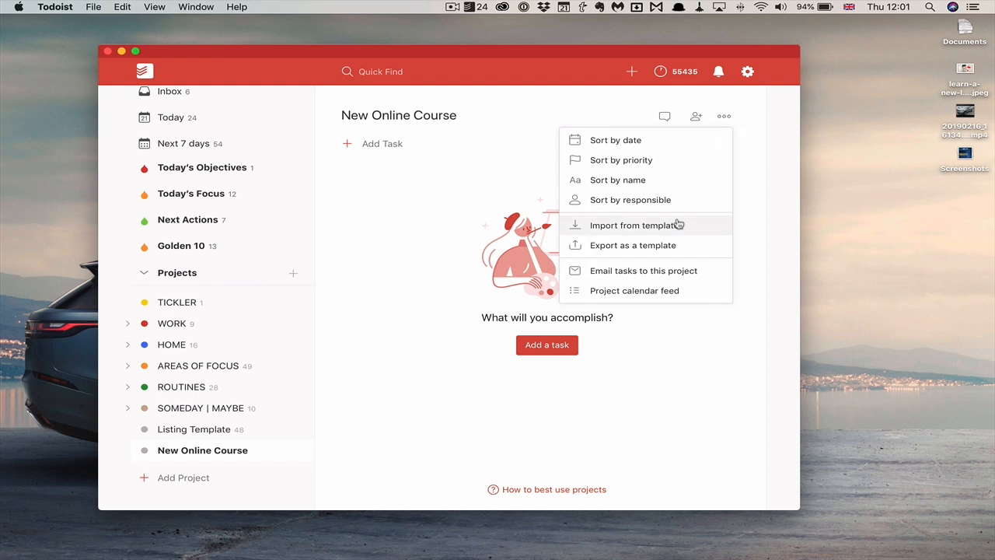
click(634, 224)
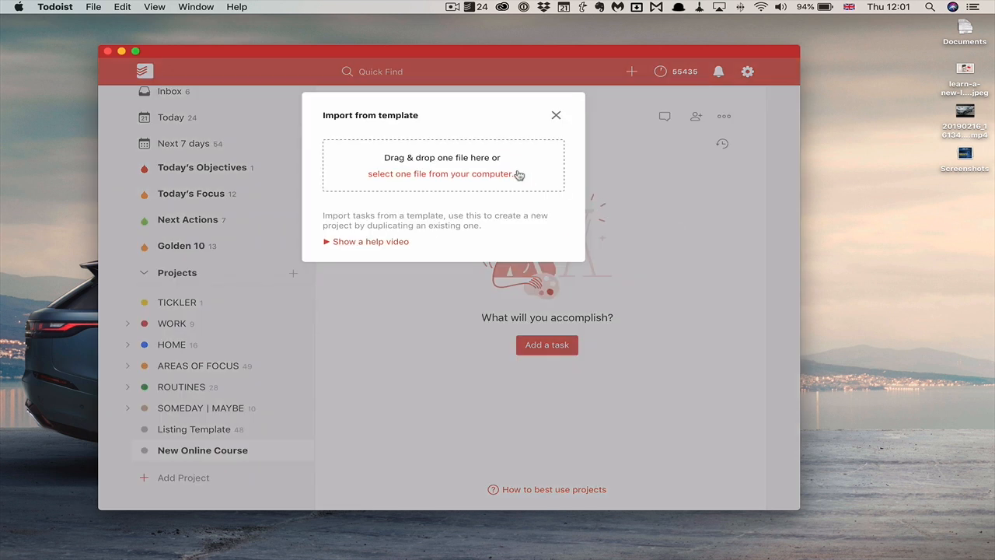
mouse_move(463, 177)
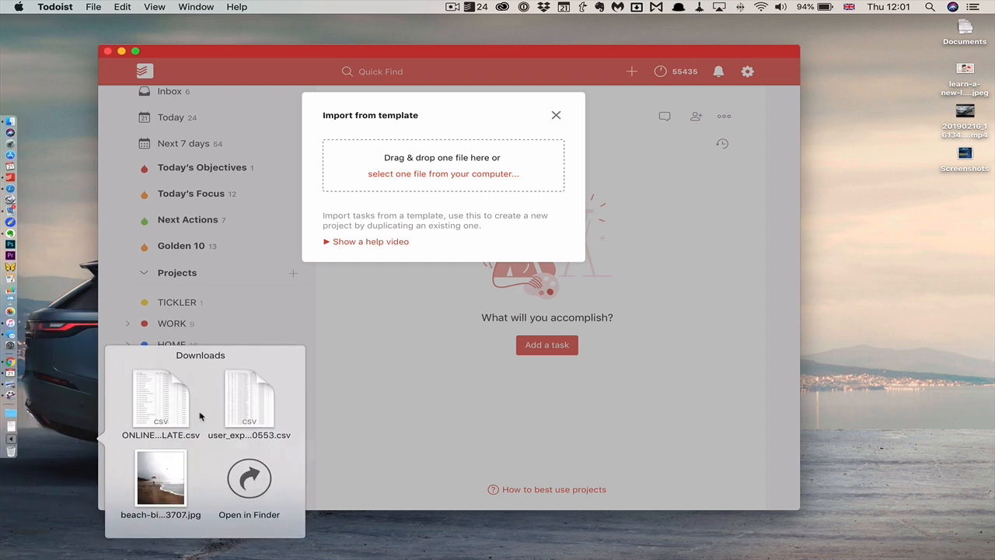
Step: Drop the exported CSV into New Online Course to import its Pre-Production, Production and Post Production tasks
drag(160, 401, 442, 165)
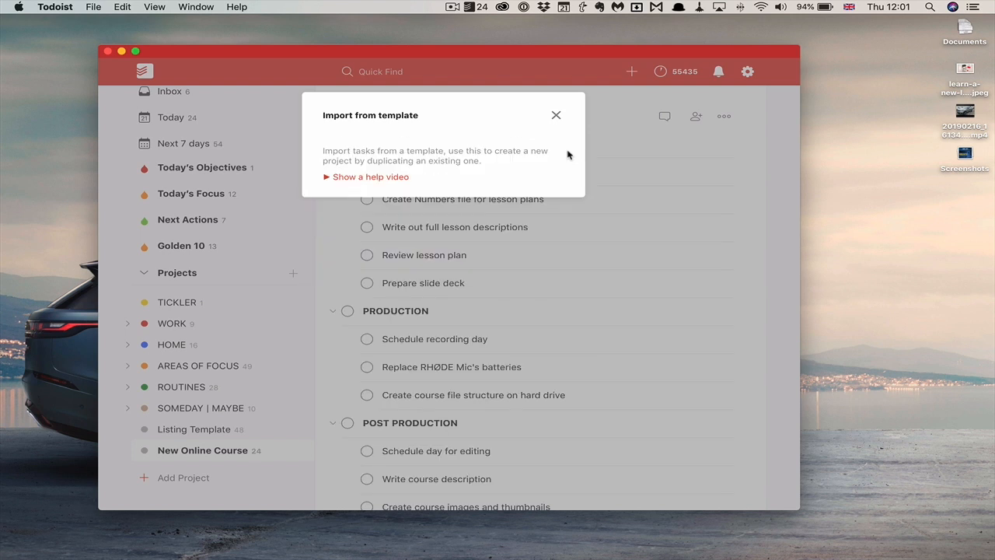
click(556, 115)
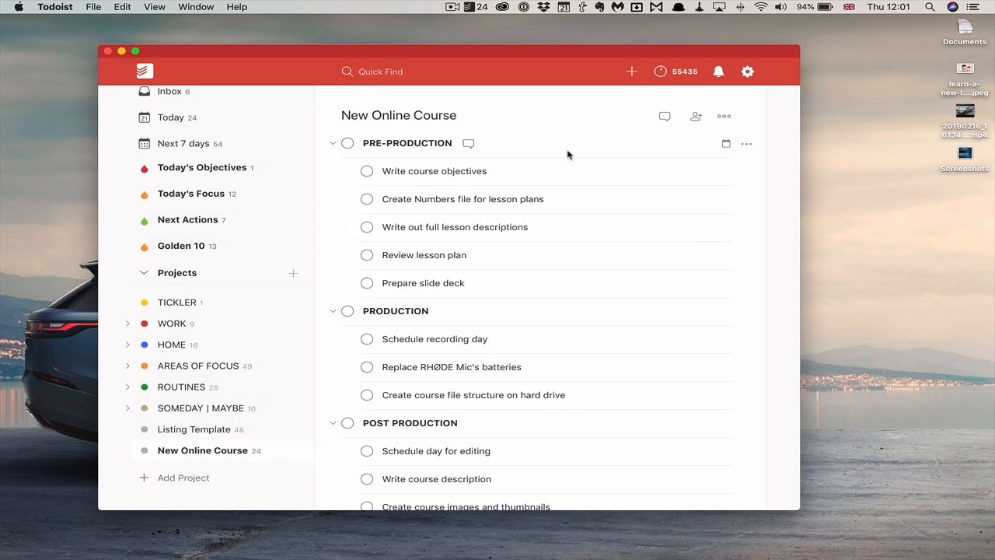
scroll(down, 3)
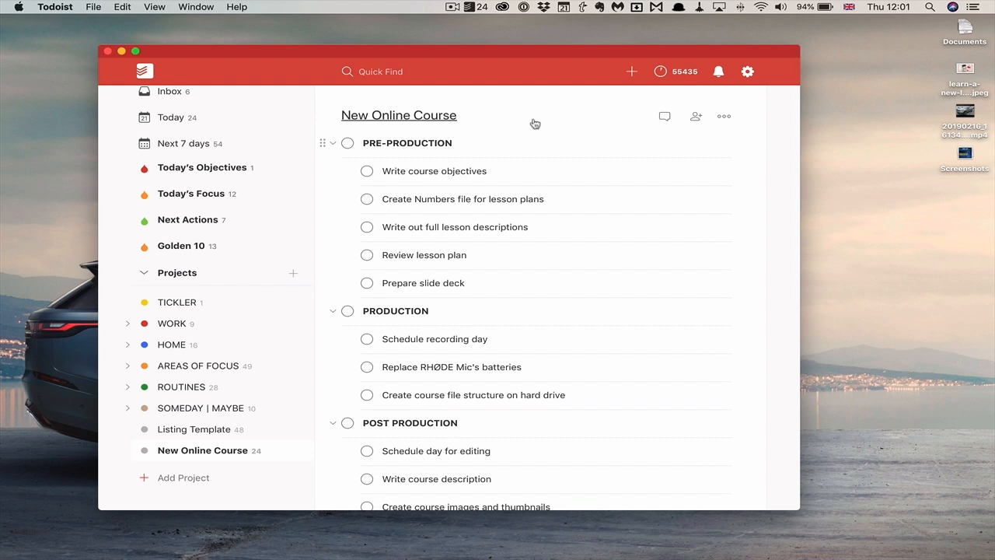
mouse_move(589, 143)
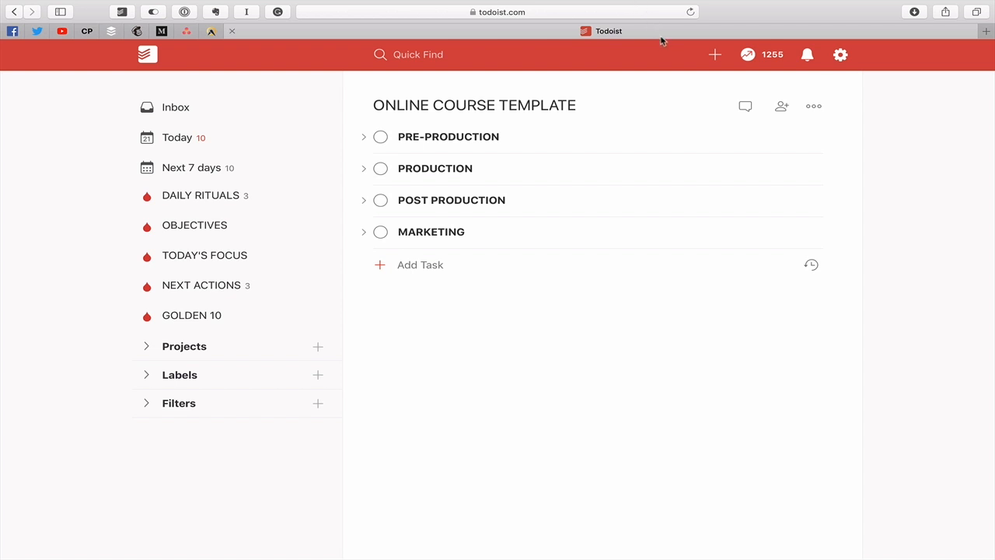
mouse_move(656, 31)
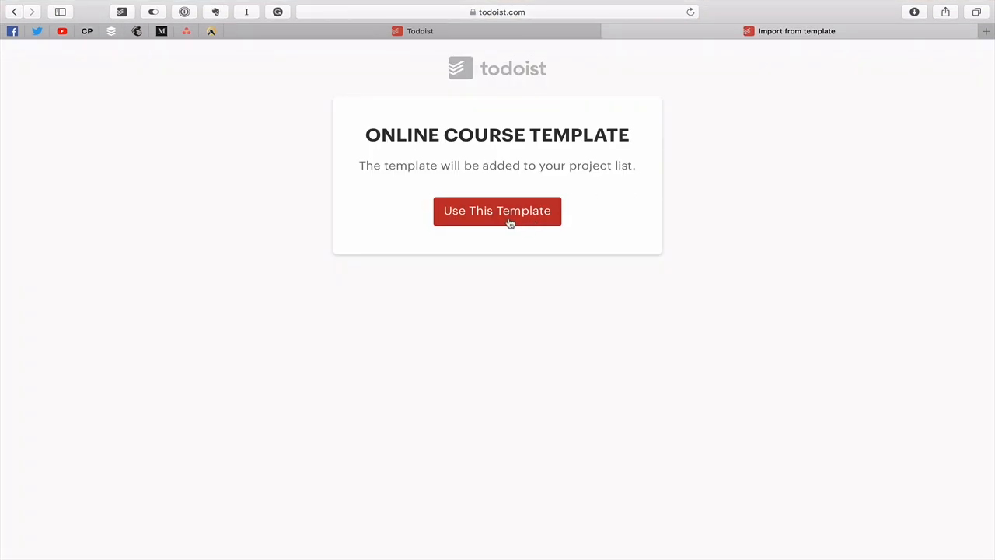
Step: Use the shared template link to add Online Course Template as a project
click(497, 211)
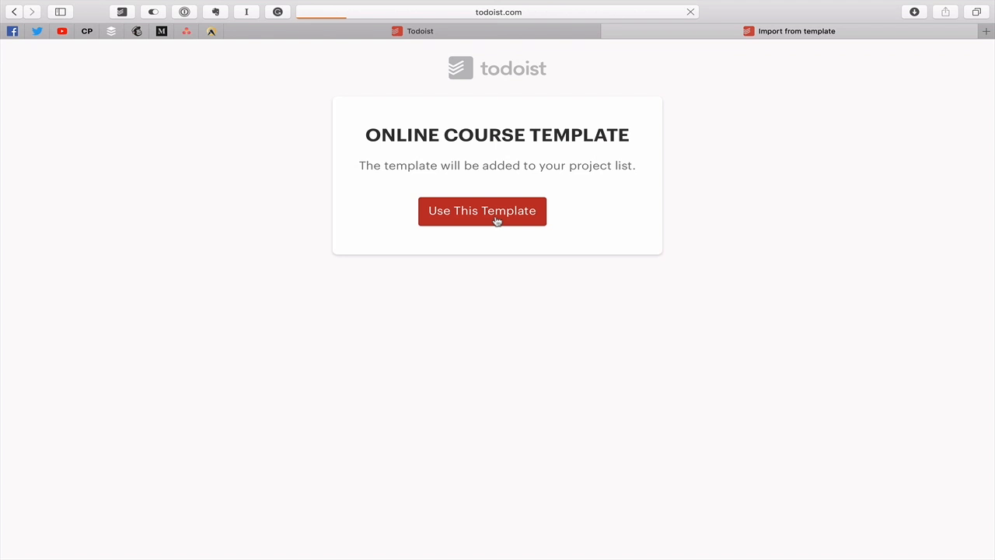
click(482, 211)
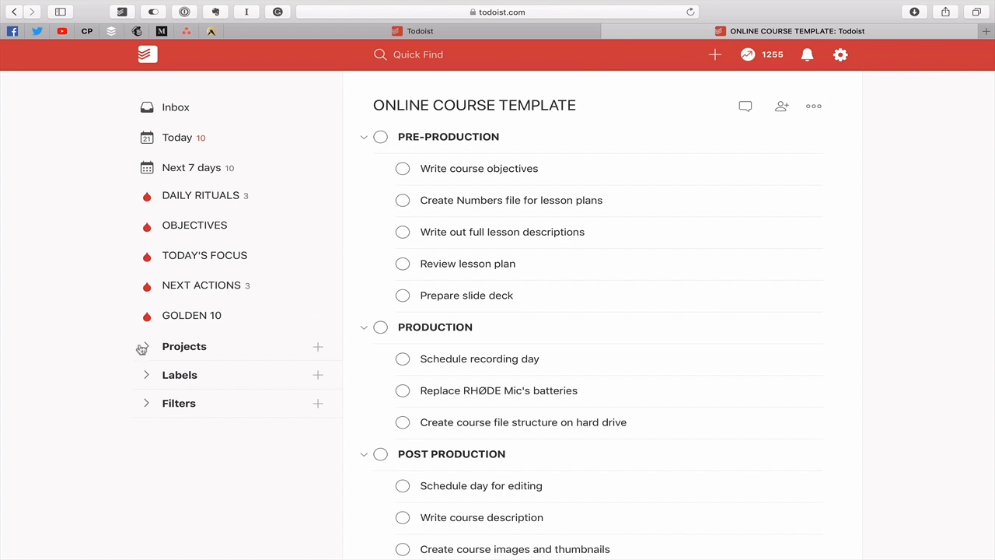
Step: Expand Projects in the sidebar, revealing both Online Course Template copies
click(184, 345)
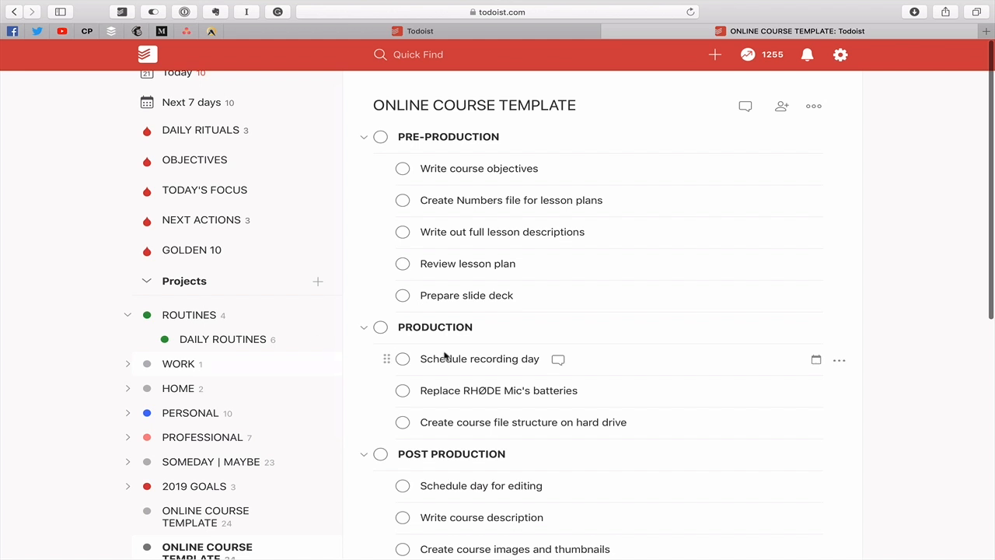
mouse_move(928, 180)
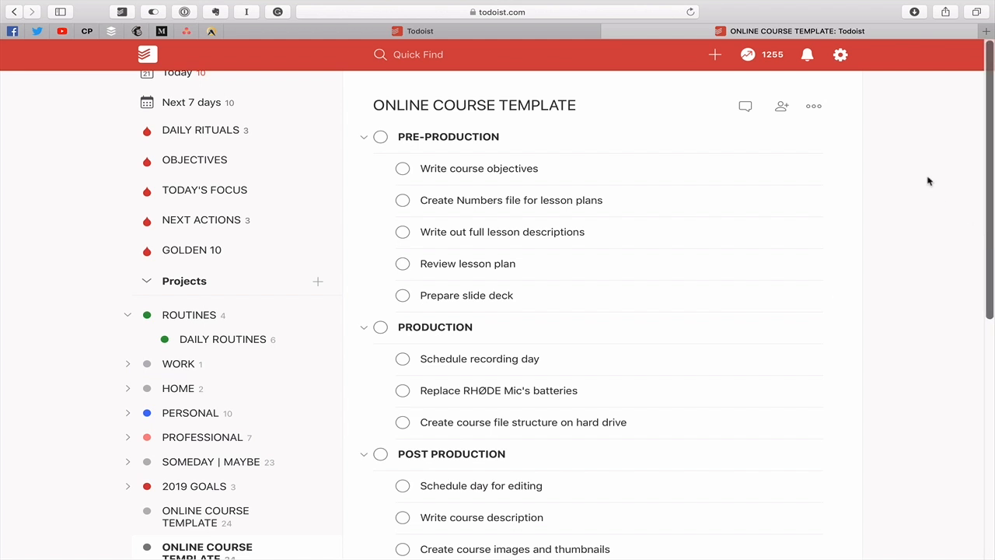
mouse_move(813, 105)
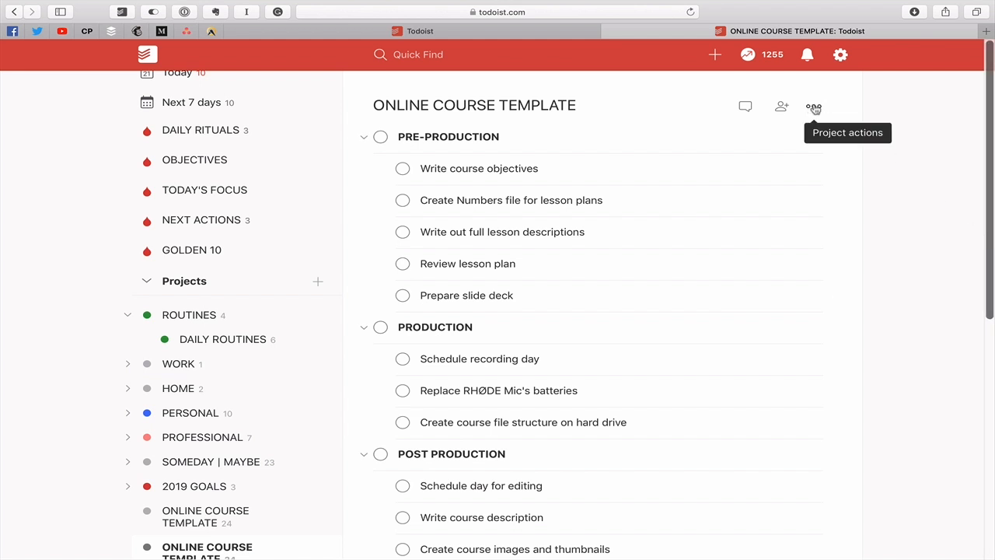
click(813, 105)
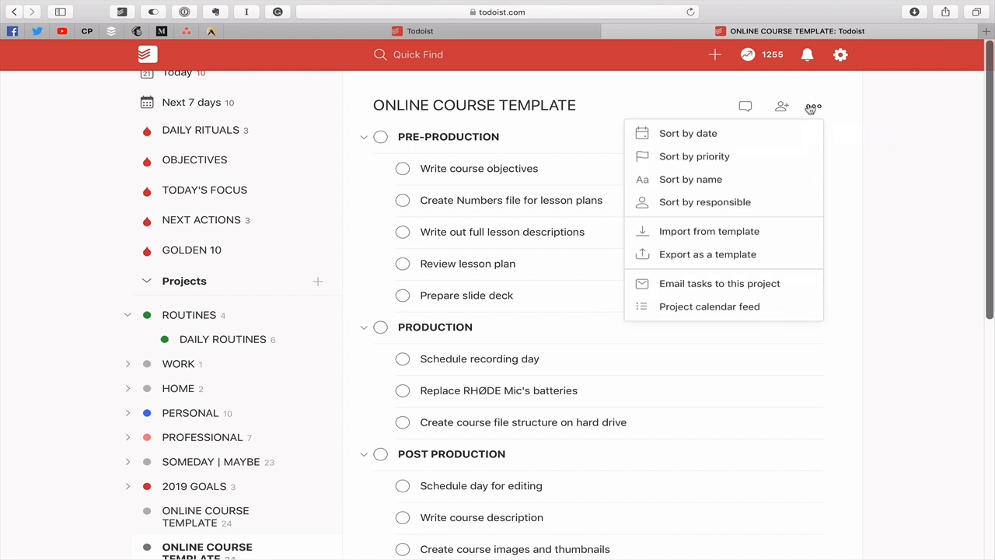
mouse_move(706, 255)
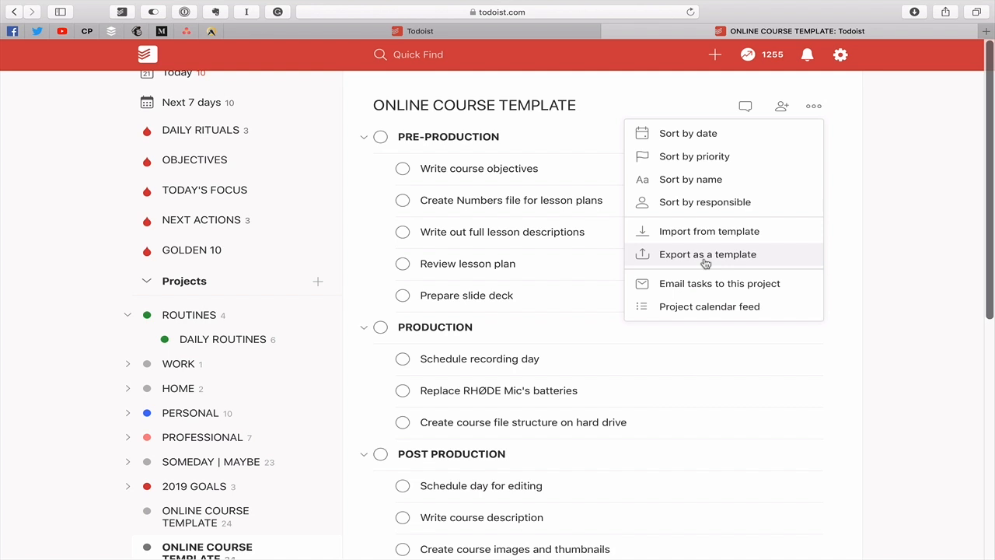
mouse_move(707, 236)
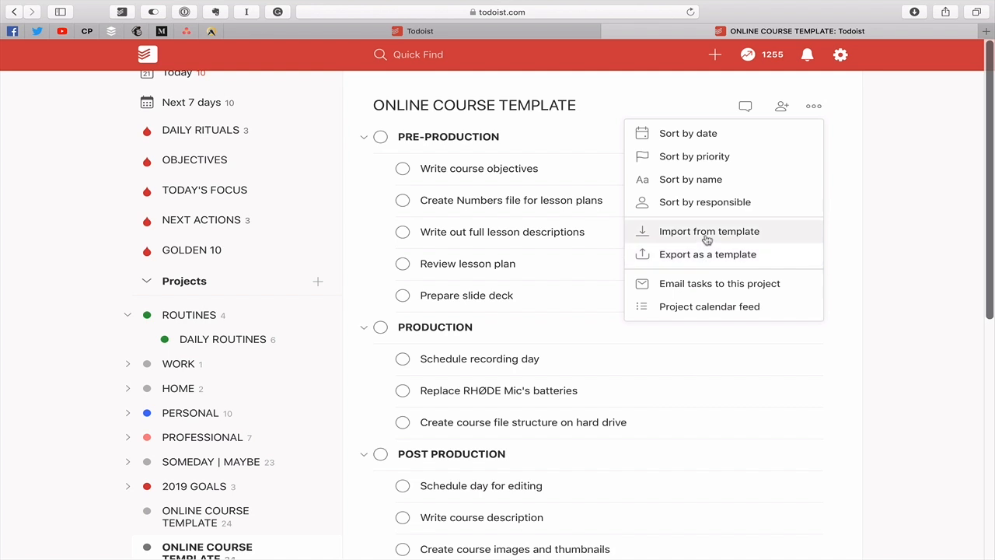
click(709, 230)
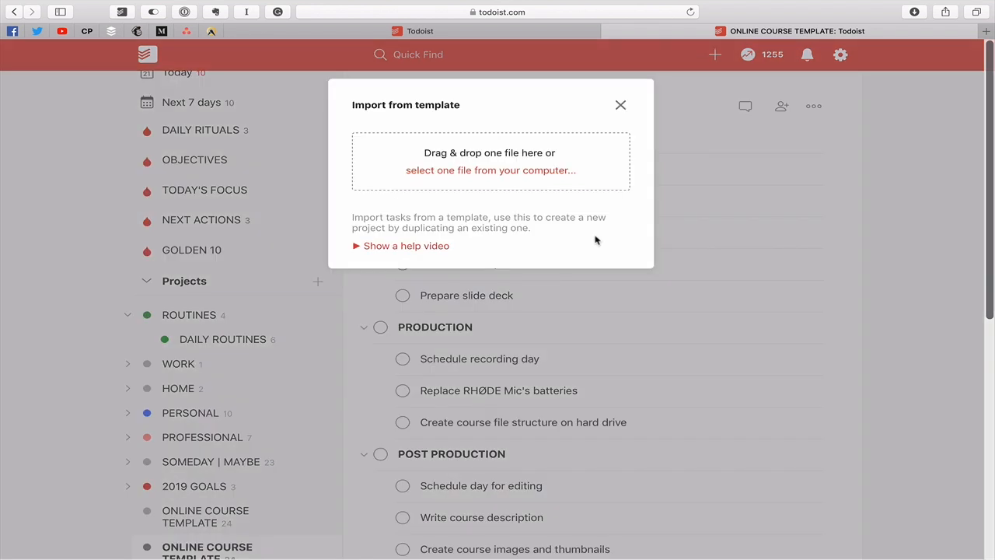
click(620, 106)
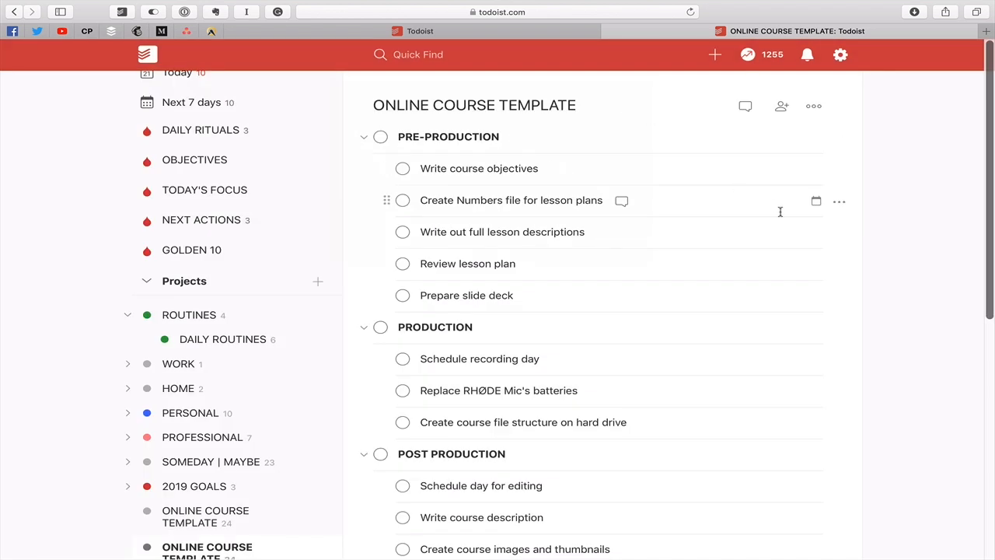